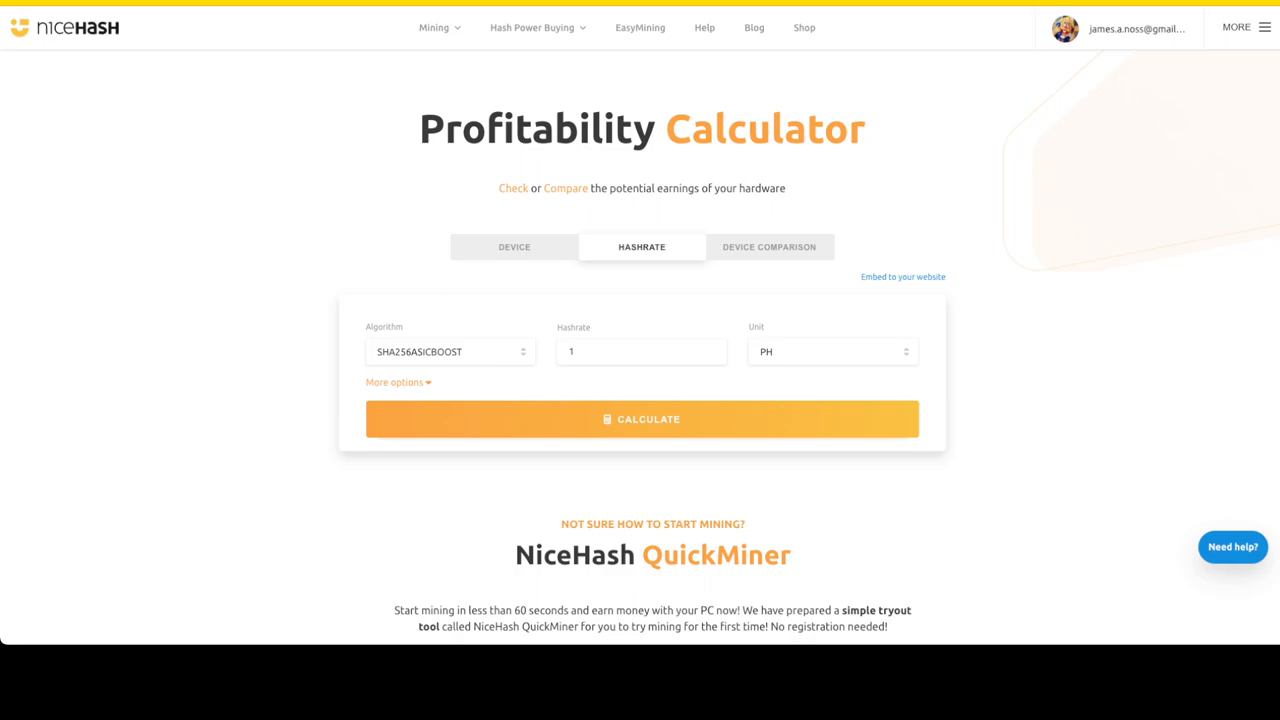
# Calculate earnings for one AMD Ryzen 9 3900X CPU at 0.12 USD/kWh.
pyautogui.click(514, 247)
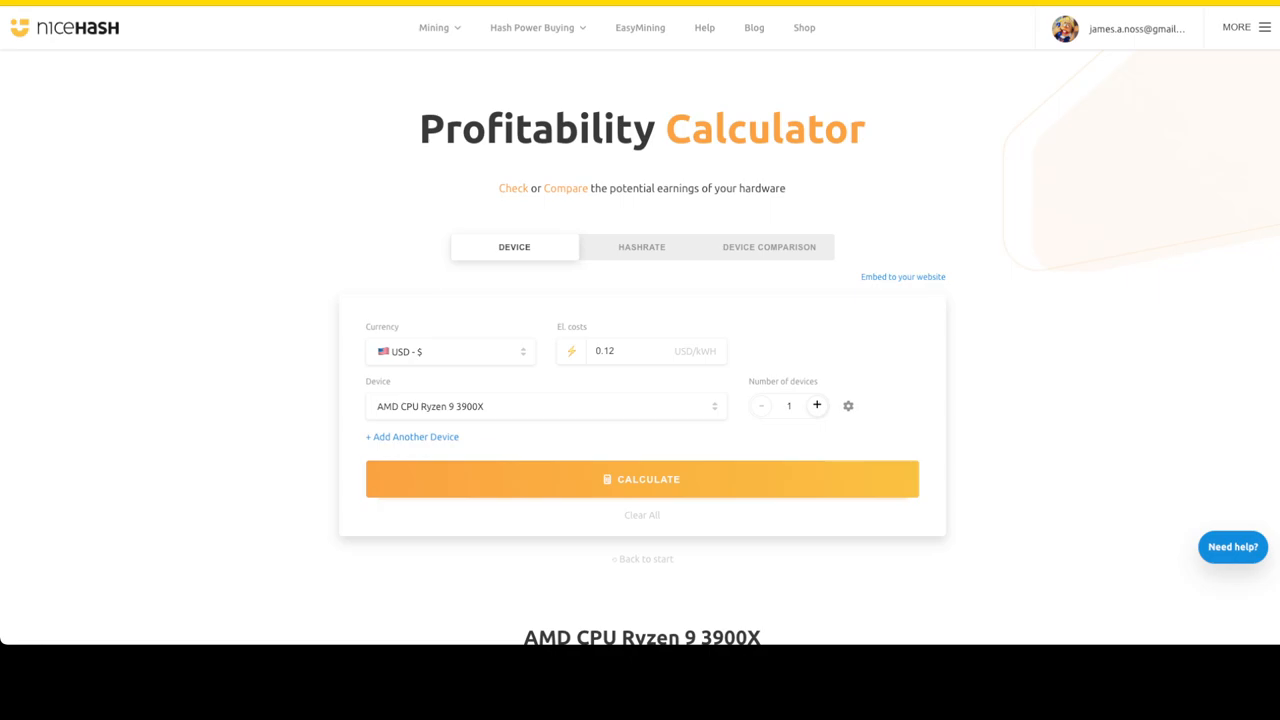
pyautogui.click(142, 27)
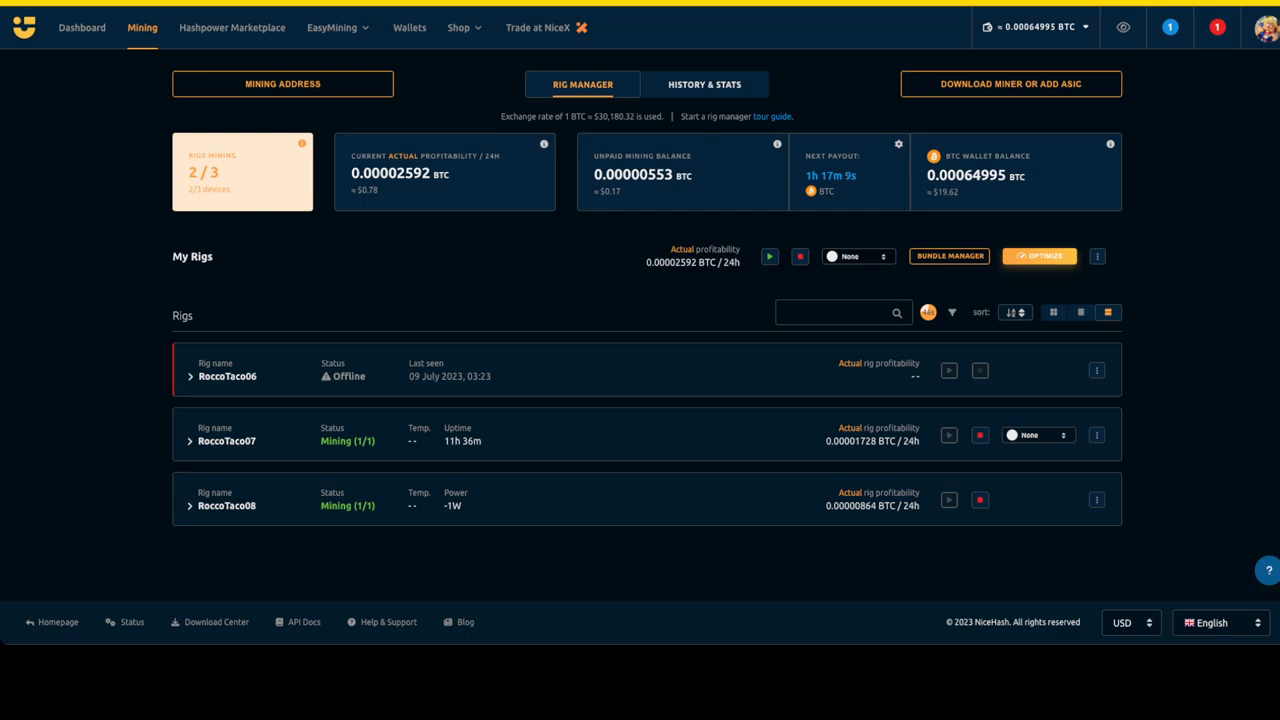